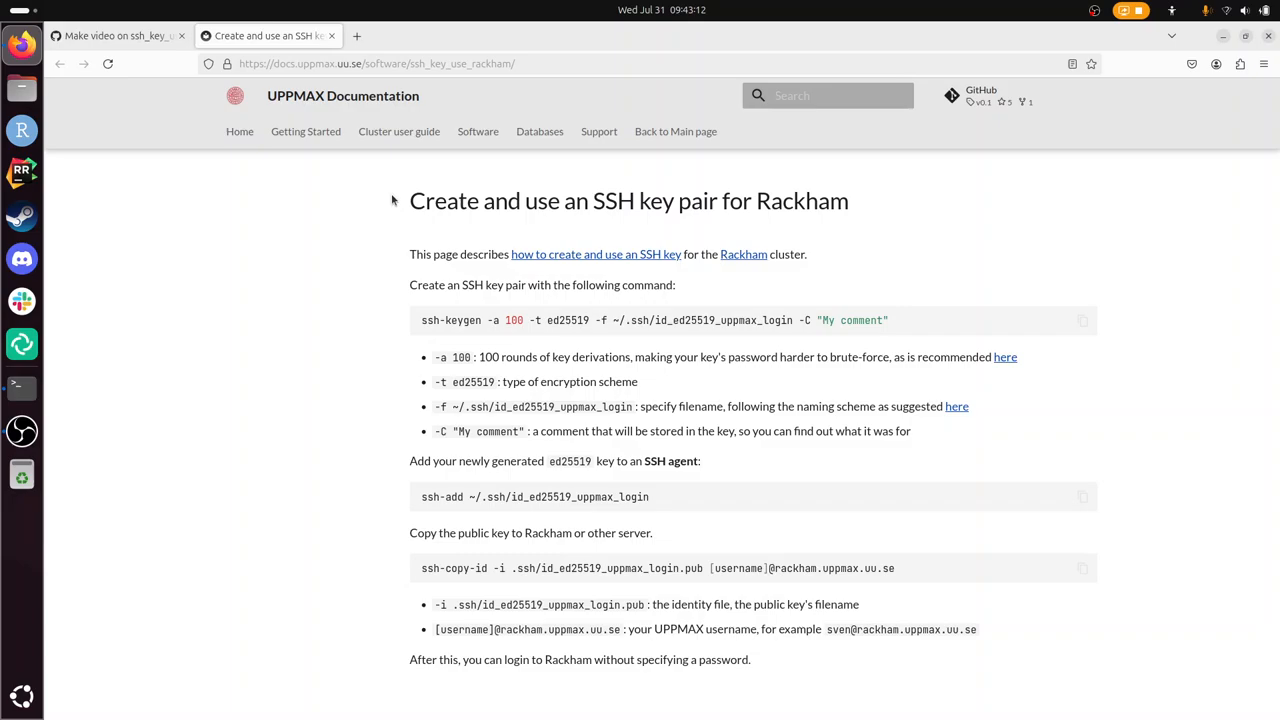
- Copy the UPPMAX SSH key page title and address from the browser
left_click_drag(410, 200, 770, 200)
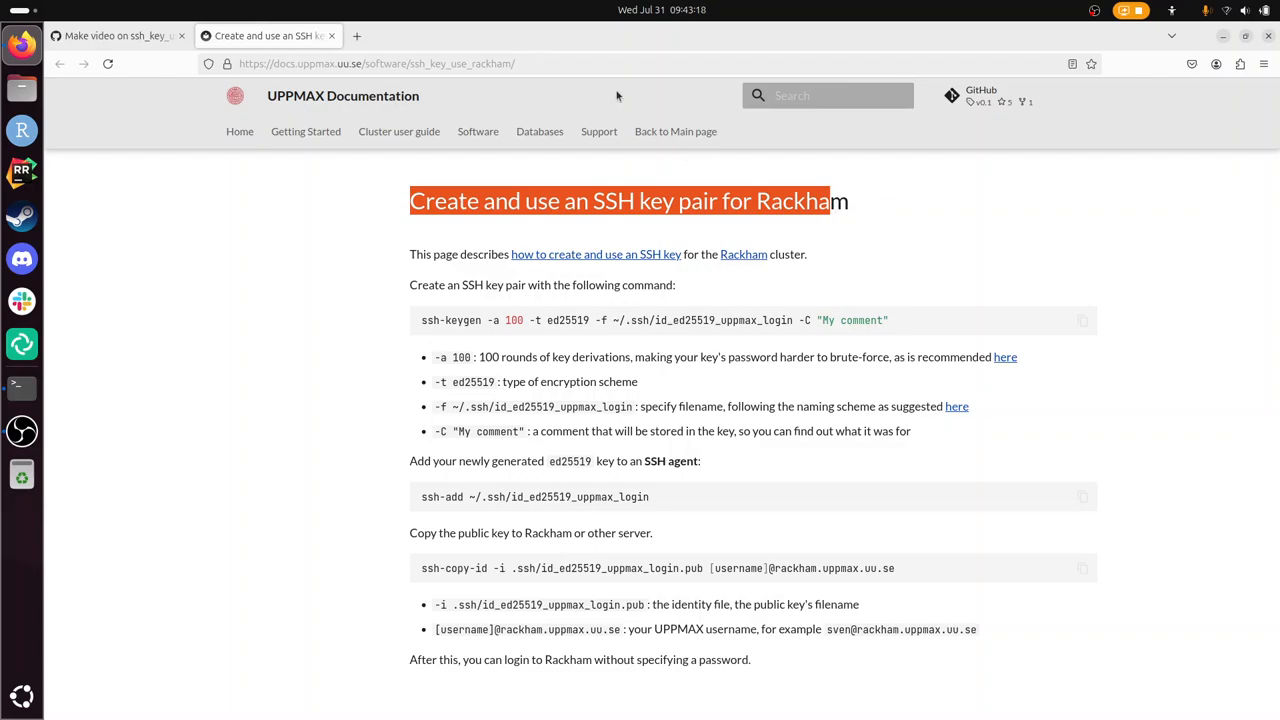
left_click(564, 62)
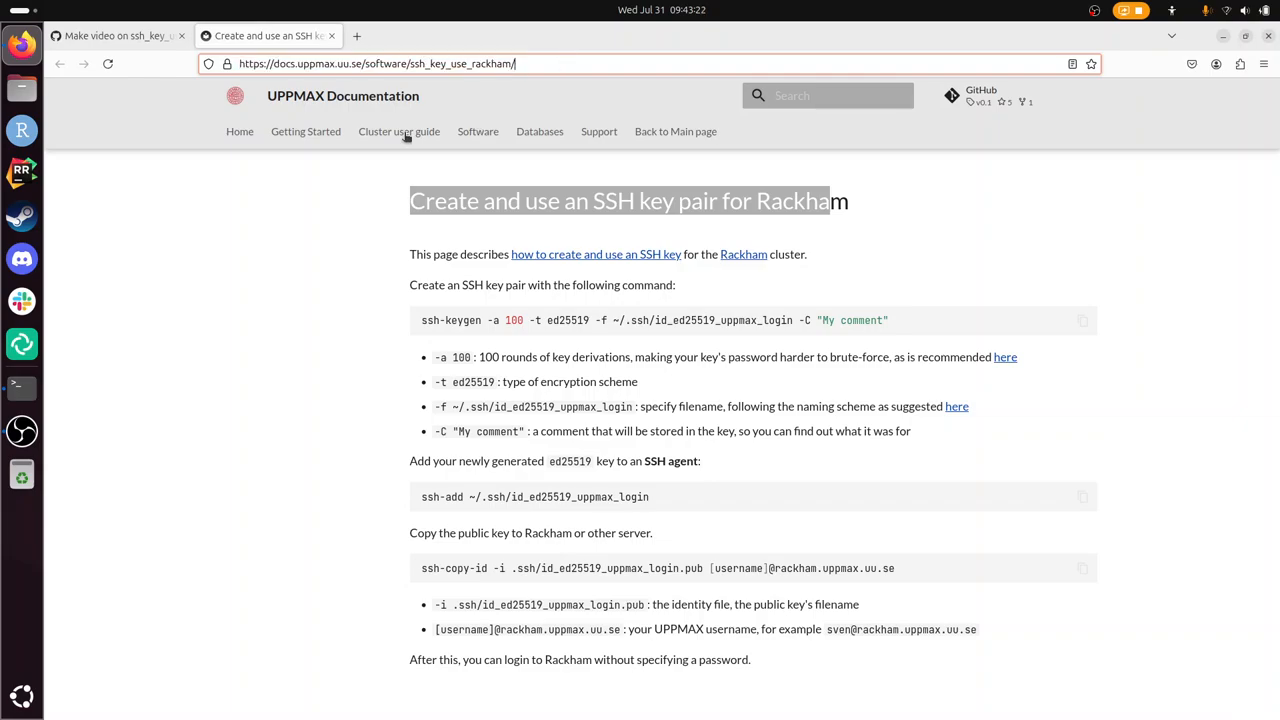
mouse_move(398, 132)
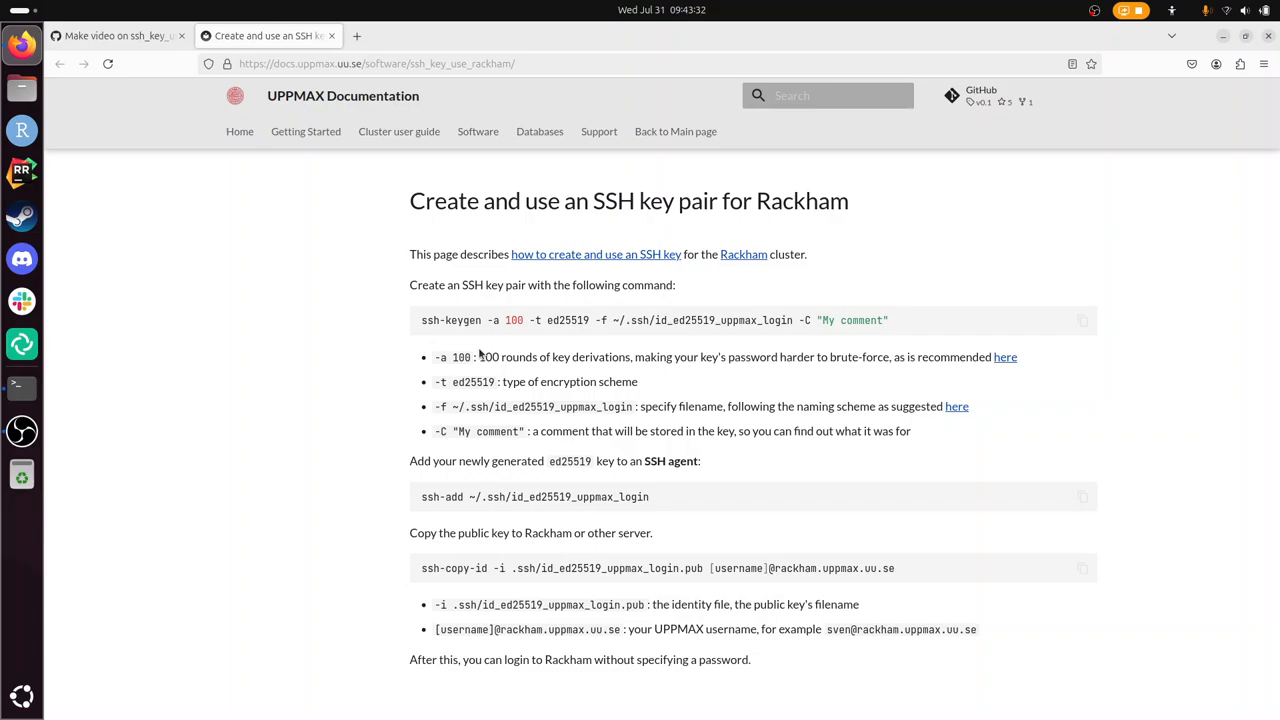
- Enter the ssh login command for rackham.uppmax.uu.se in the terminal
left_click(20, 386)
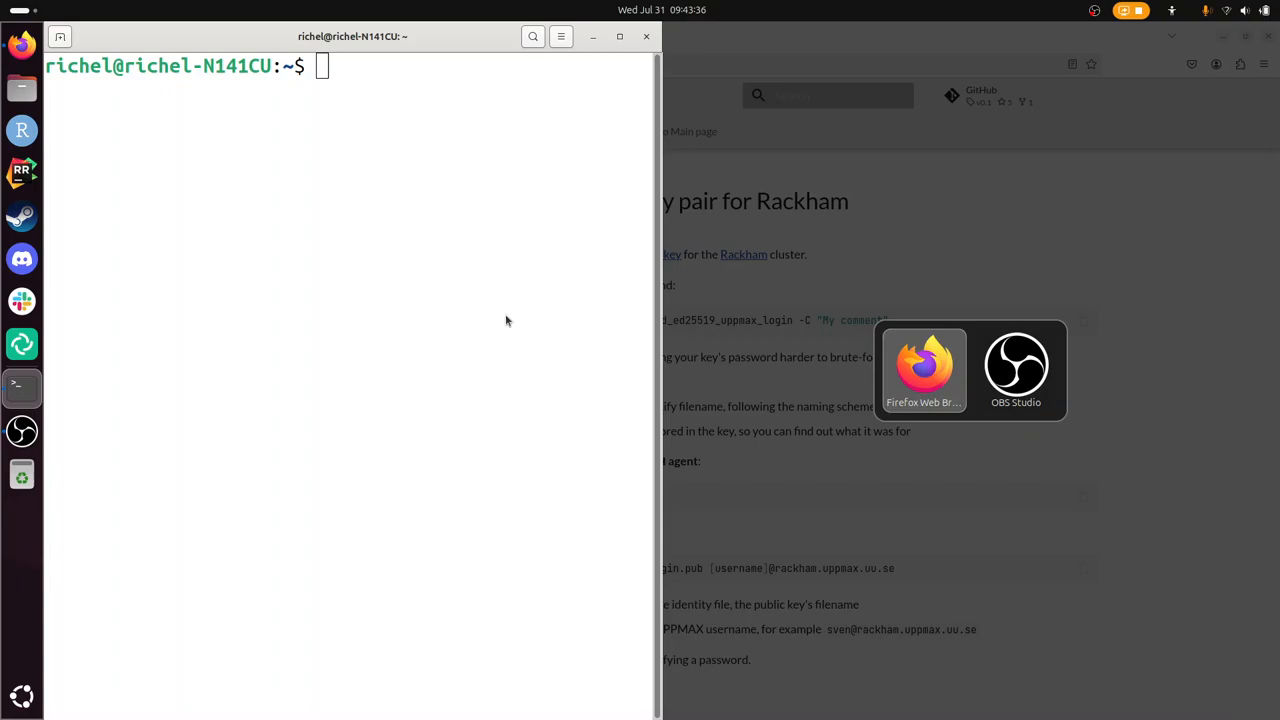
type("ssh richel@")
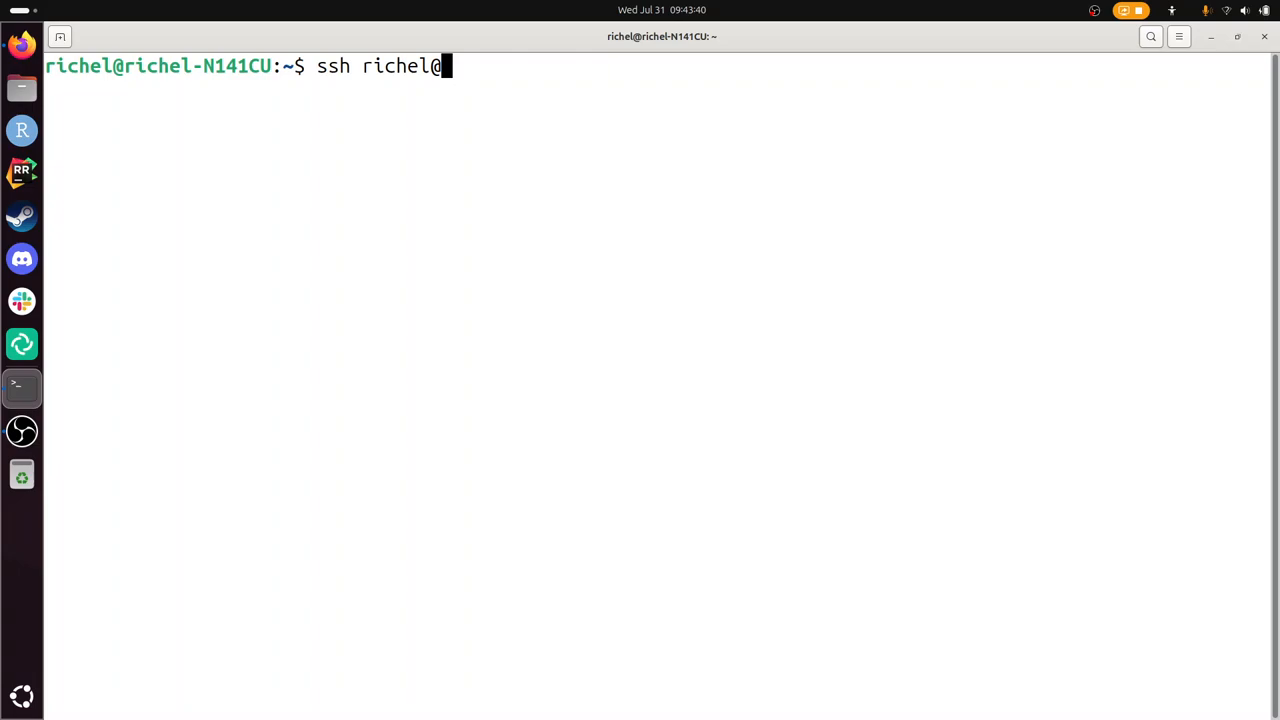
type("rackham")
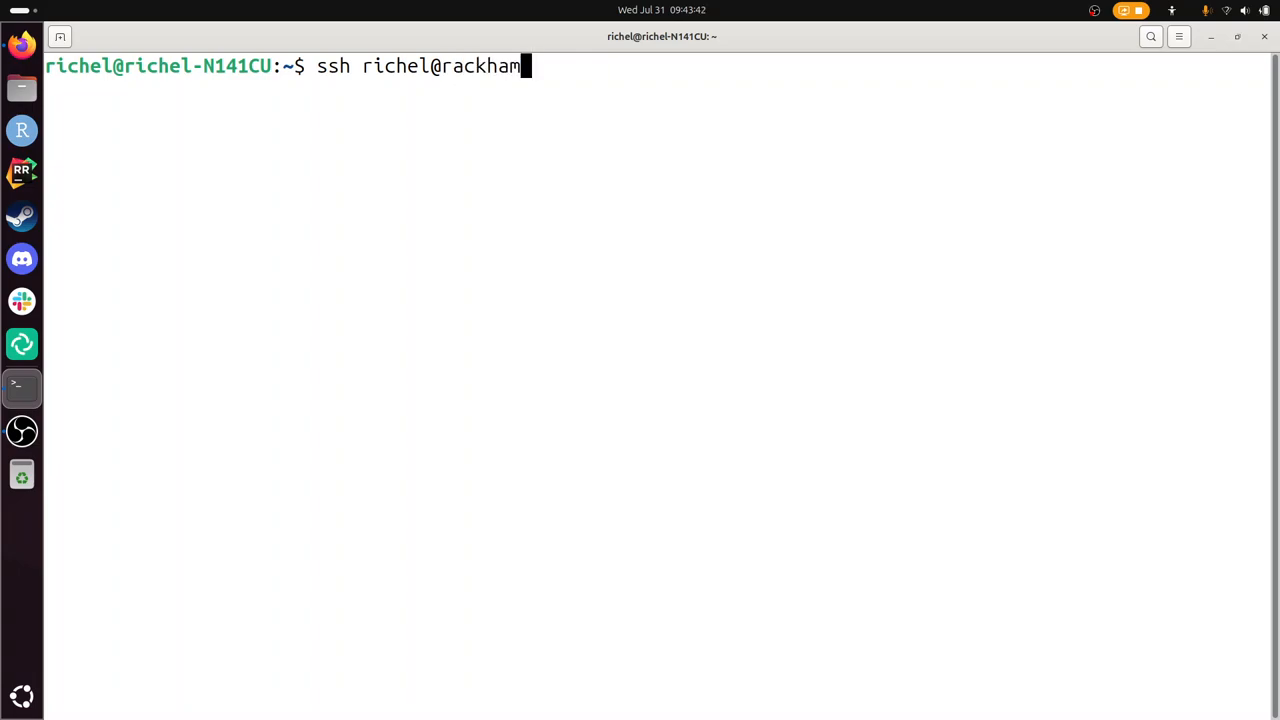
type(".uppmax.")
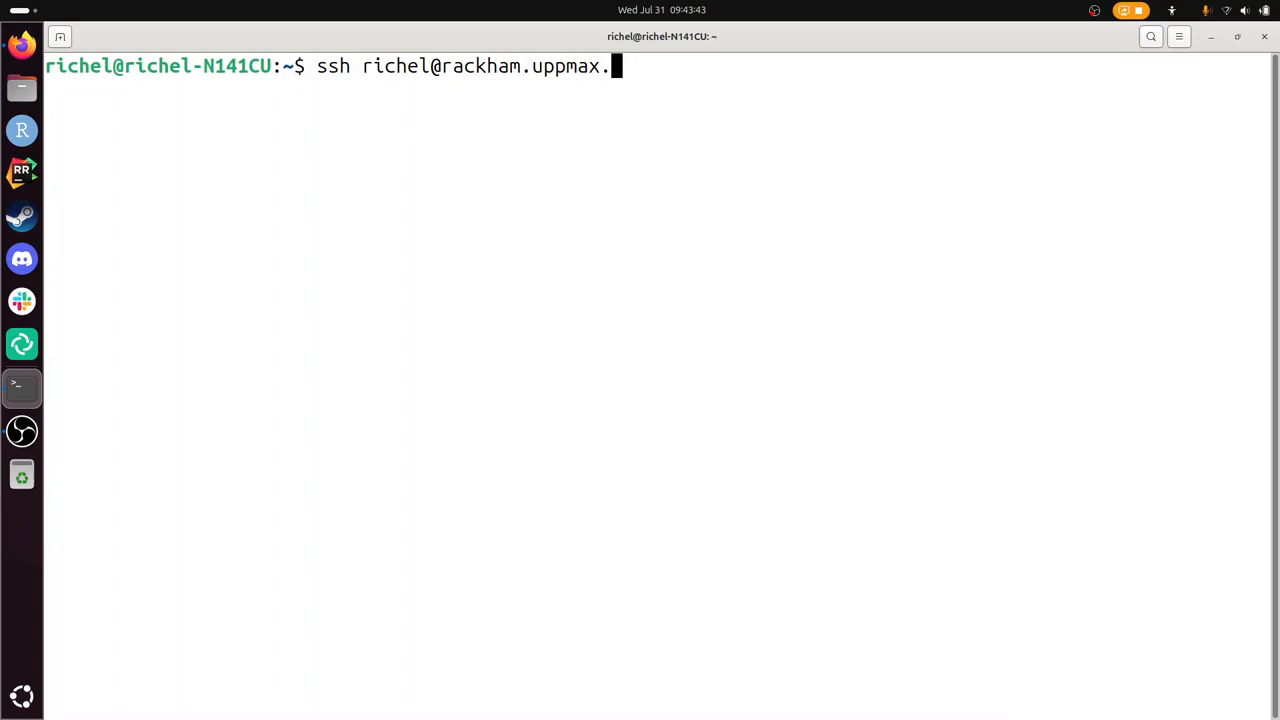
type("uu.s")
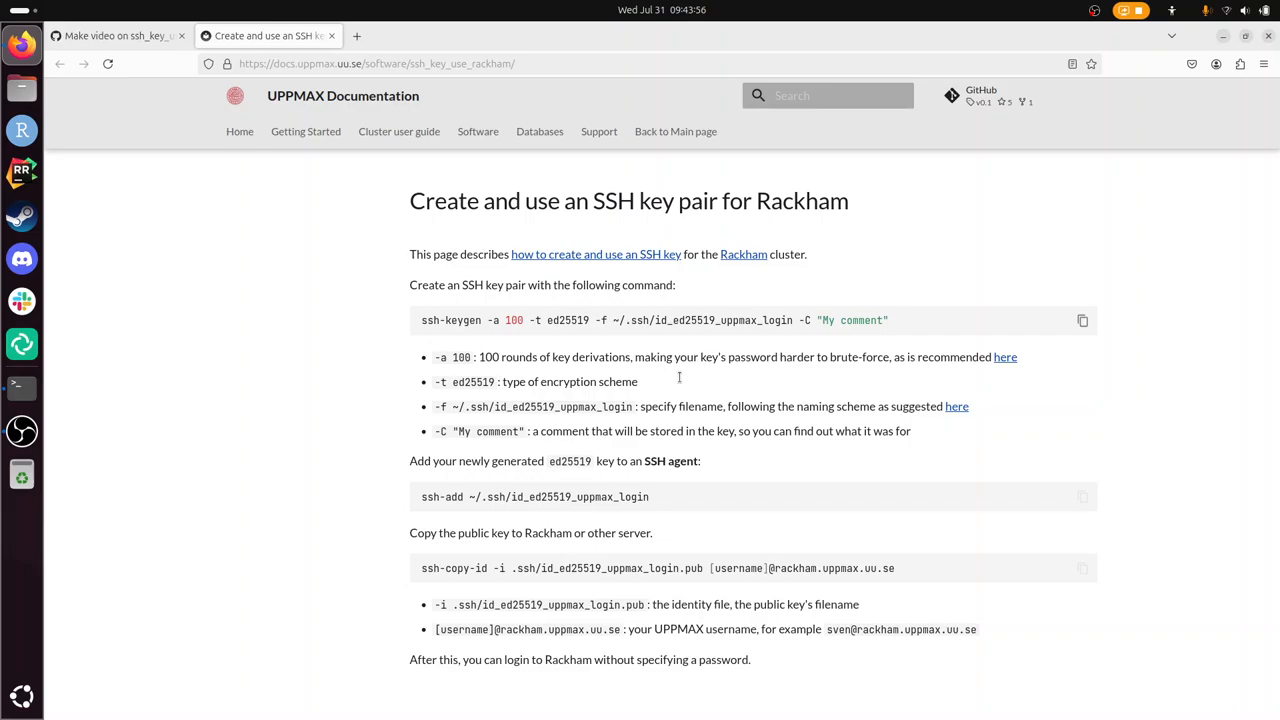
mouse_move(552, 456)
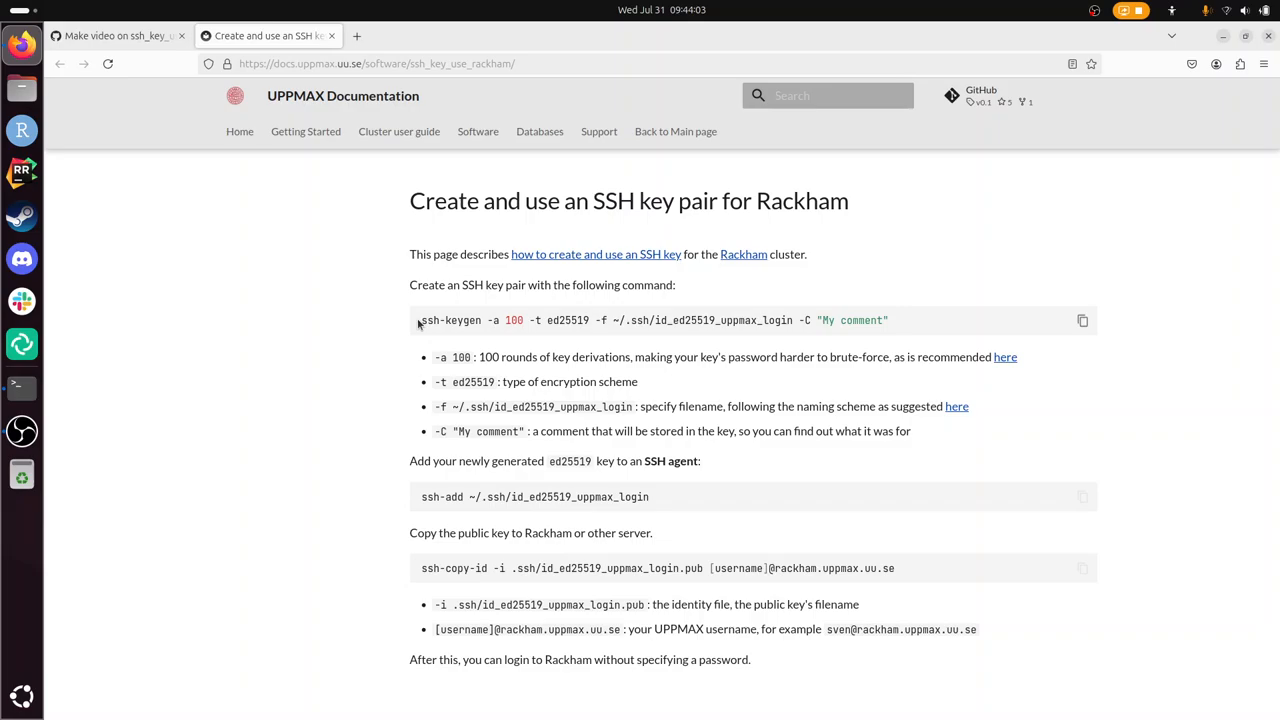
left_click_drag(420, 320, 836, 320)
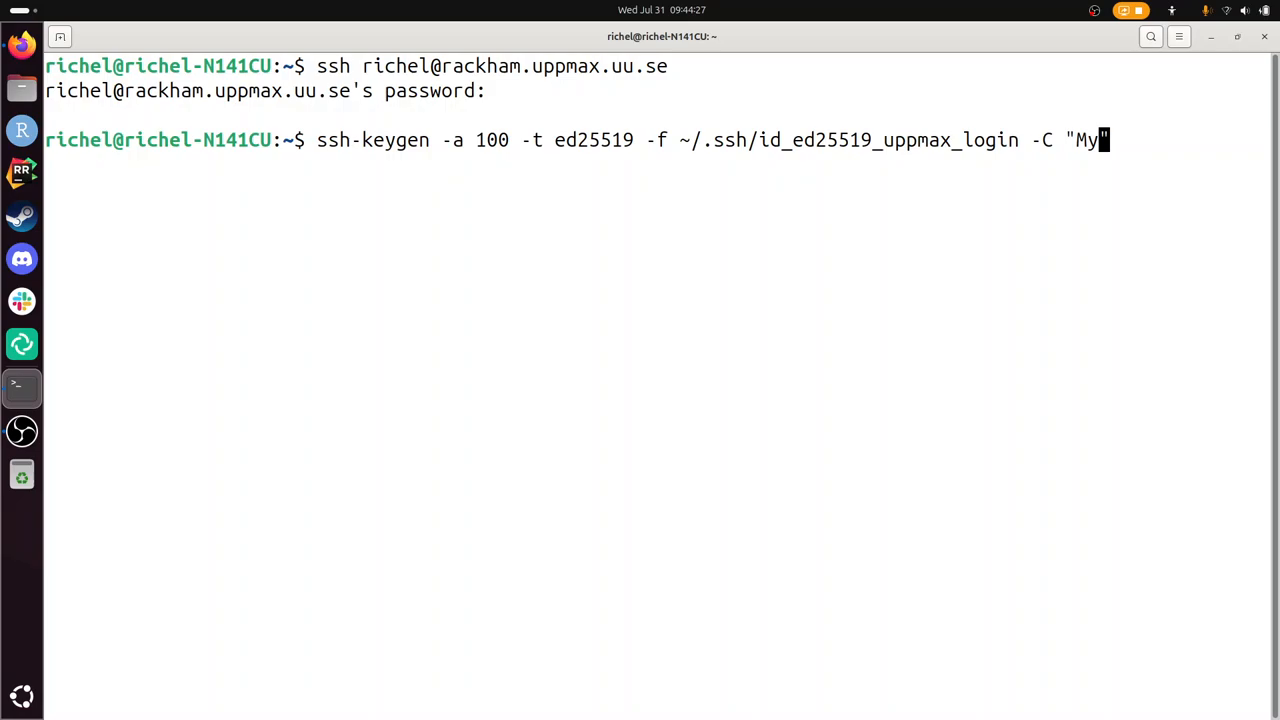
- Finish ssh-keygen with comment "Richel's UPPMAX login key", answer y to overwrite, and select the ssh-add command
type("Richel's")
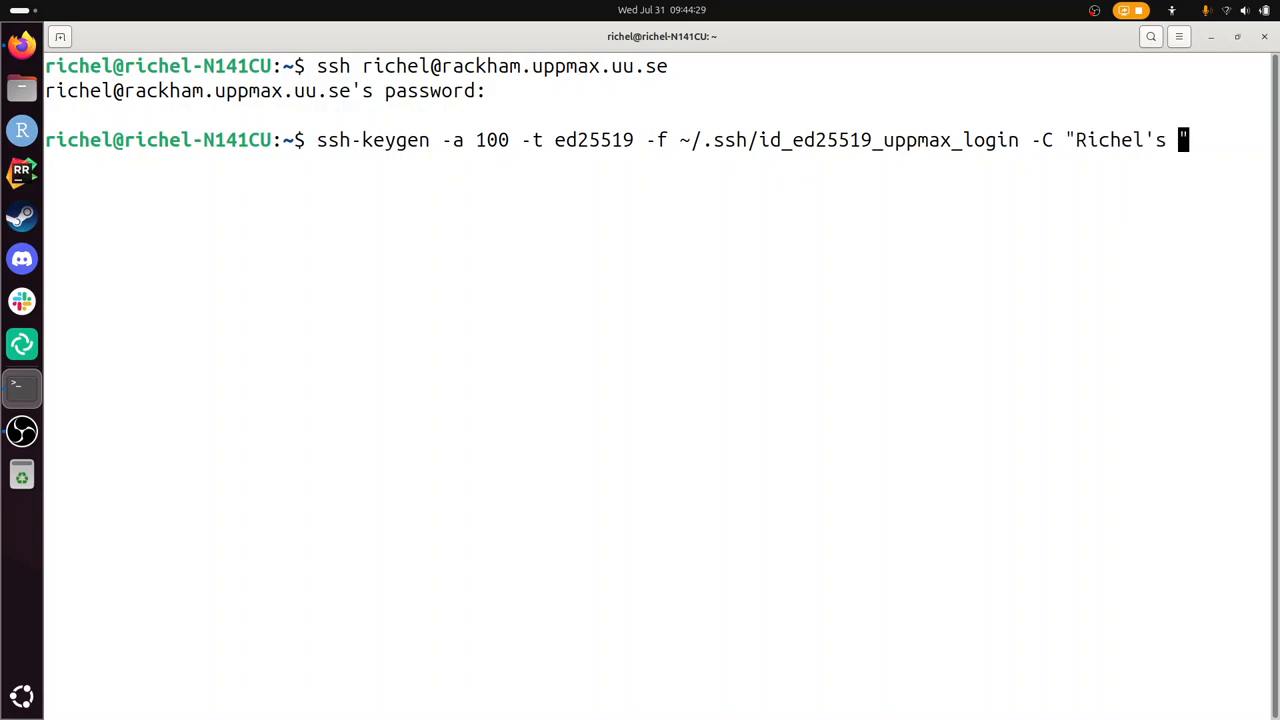
type("UPPMAX login ke")
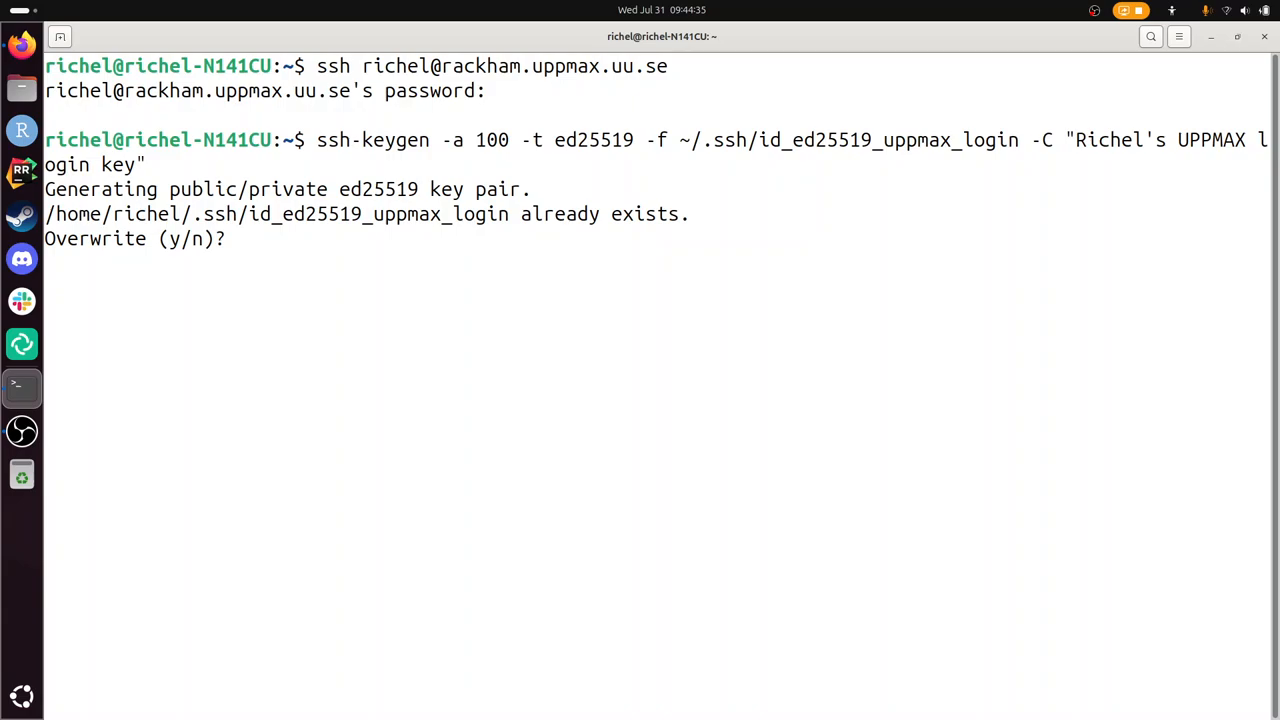
type("y")
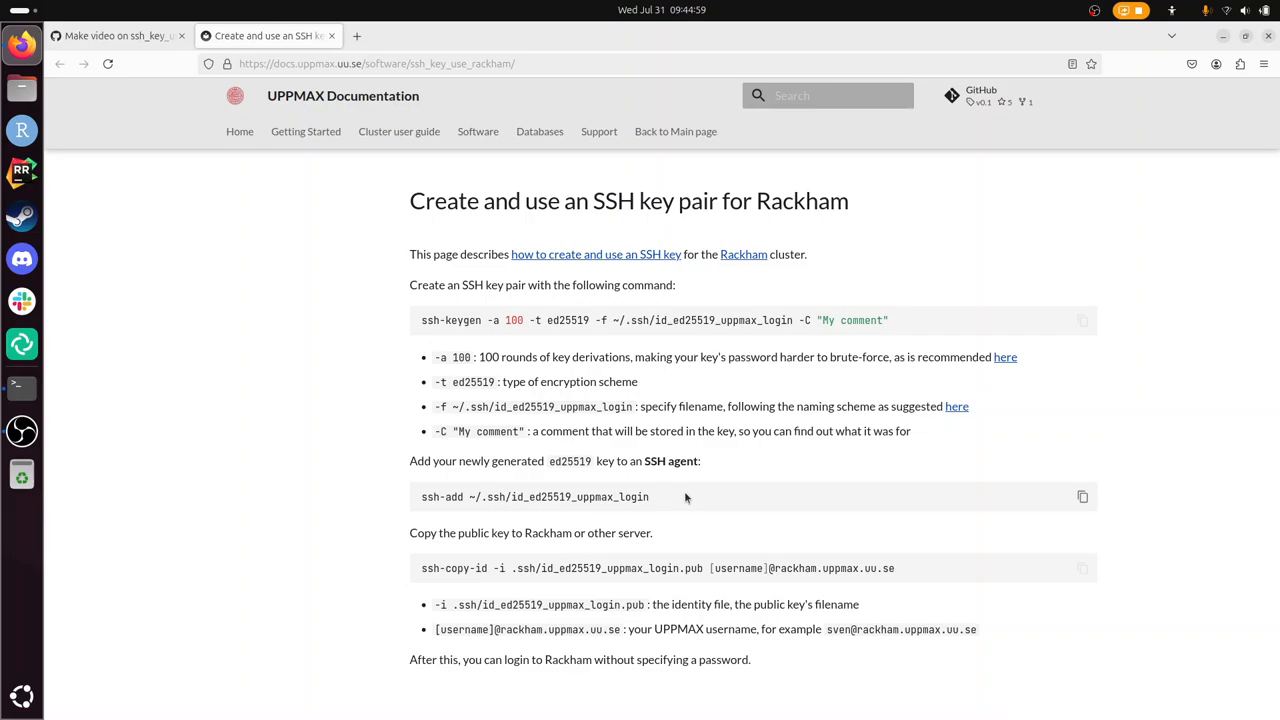
triple_click(534, 496)
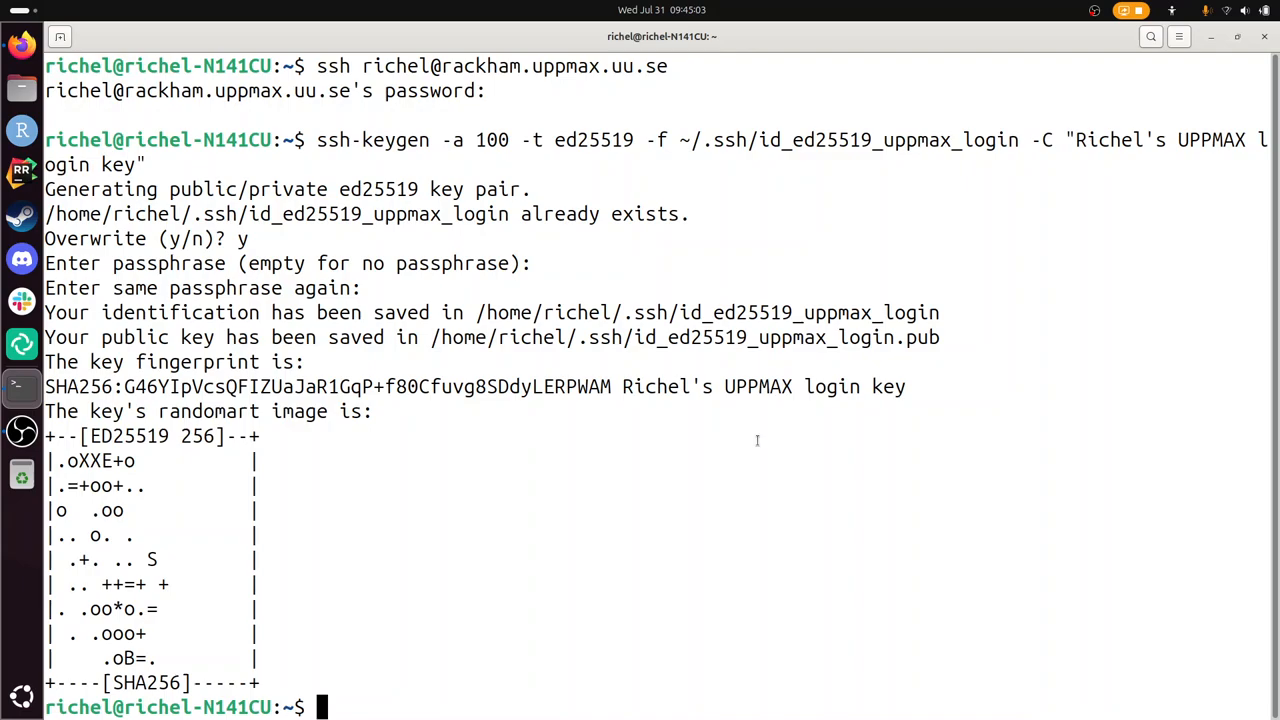
- Run ssh-add ~/.ssh/id_ed25519_uppmax_login to load the key into the agent
type("ssh-add ~/.ssh/id_ed25519_uppmax_login")
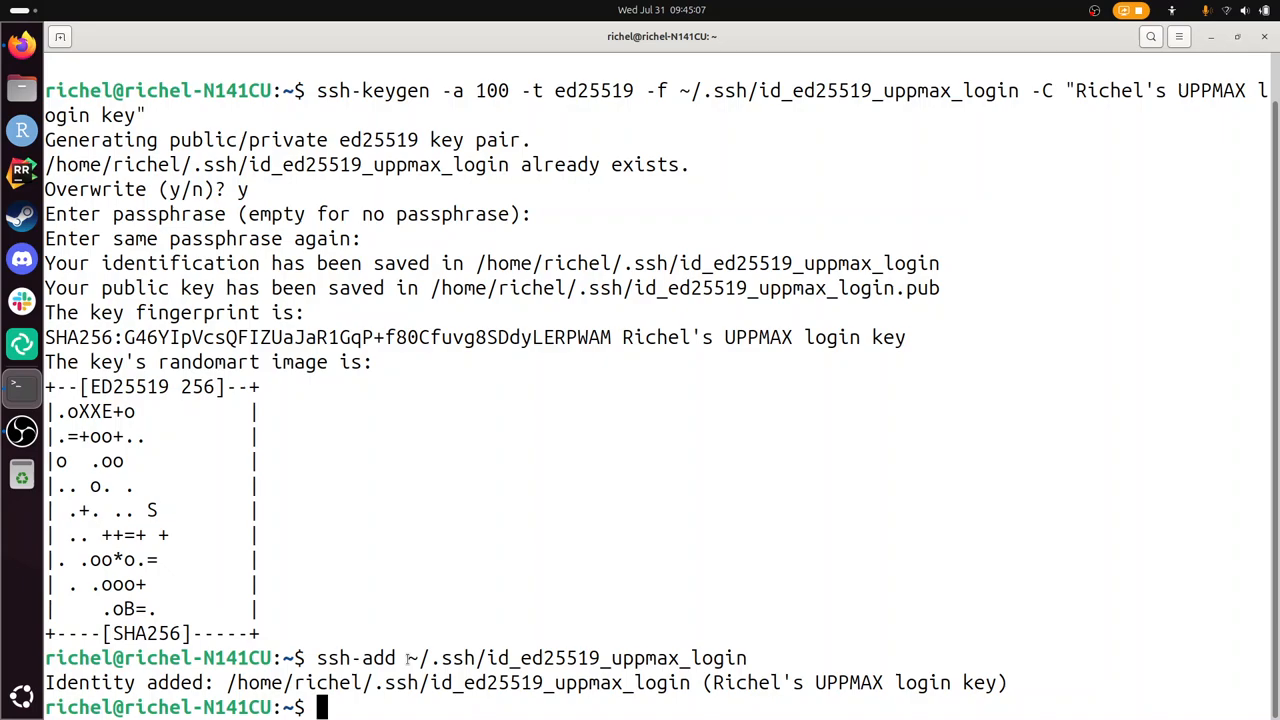
left_click(264, 36)
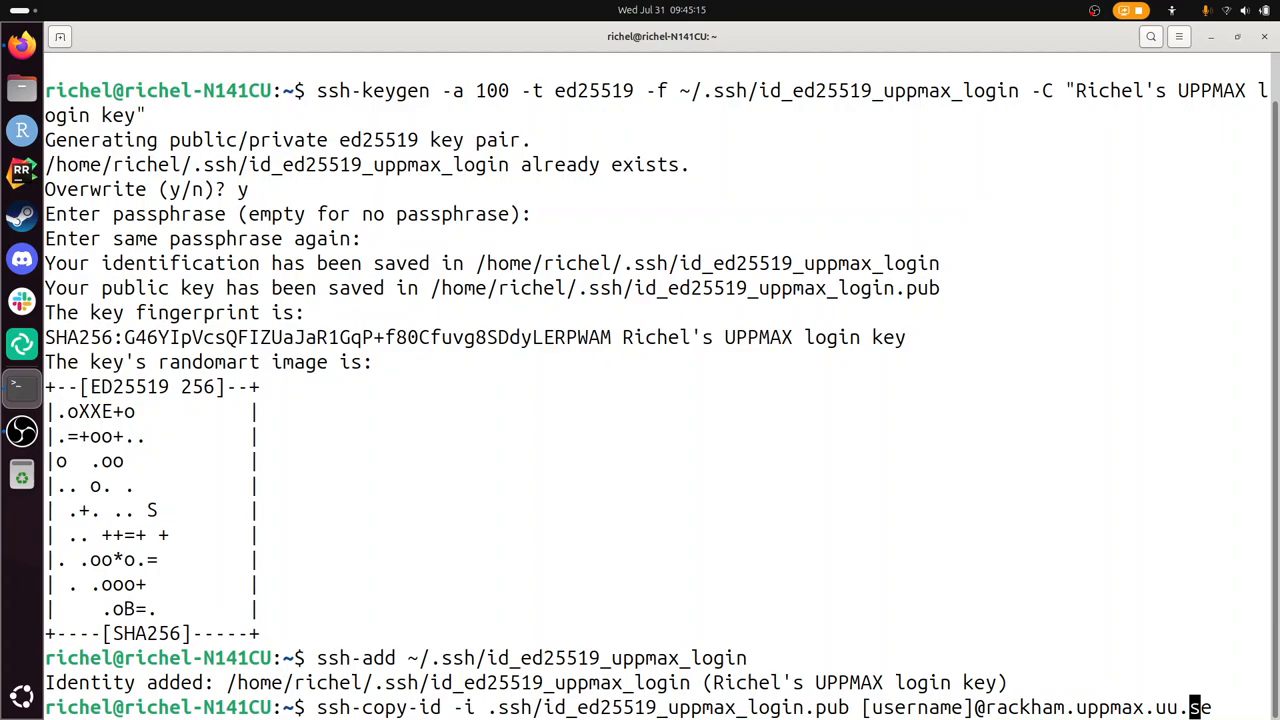
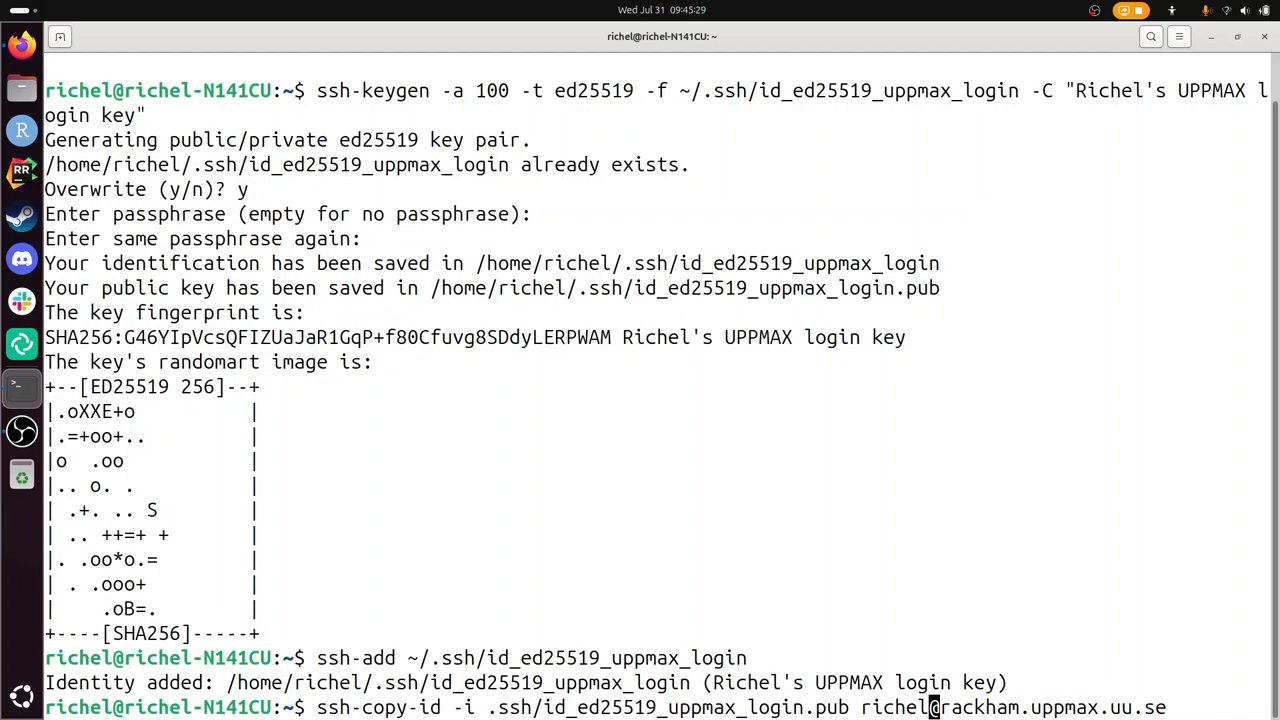
key("Return")
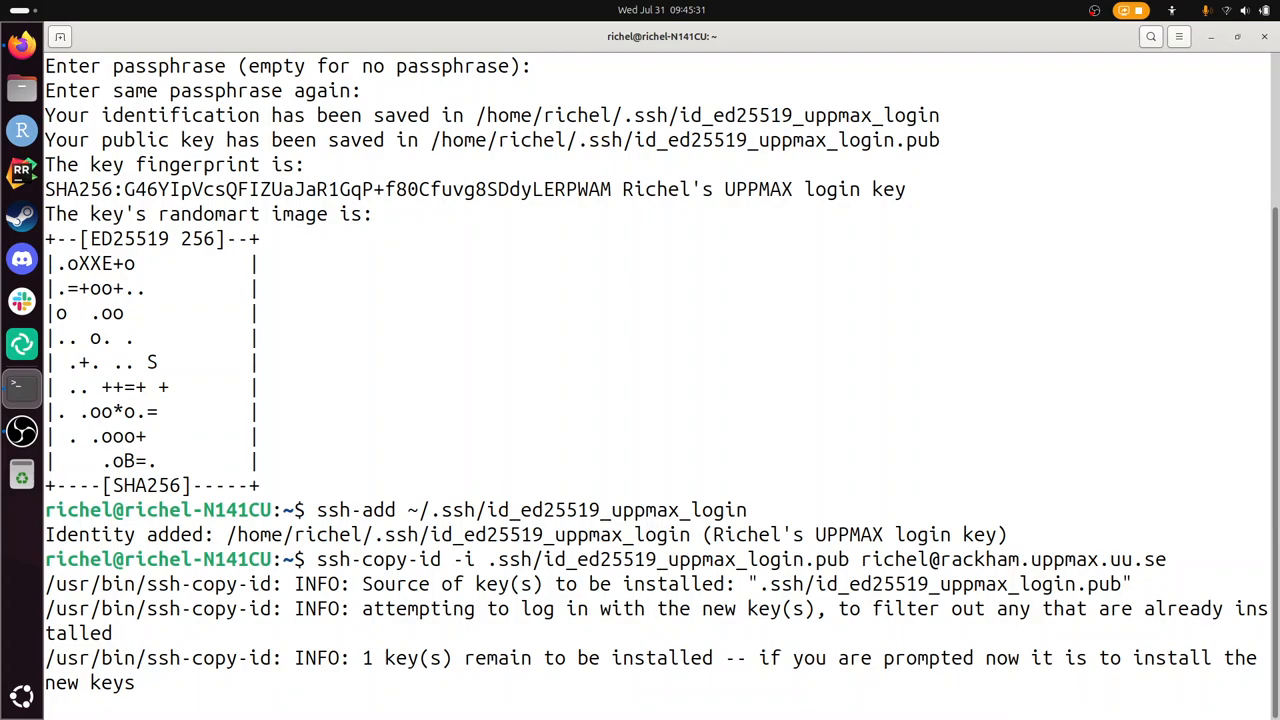
key("Return")
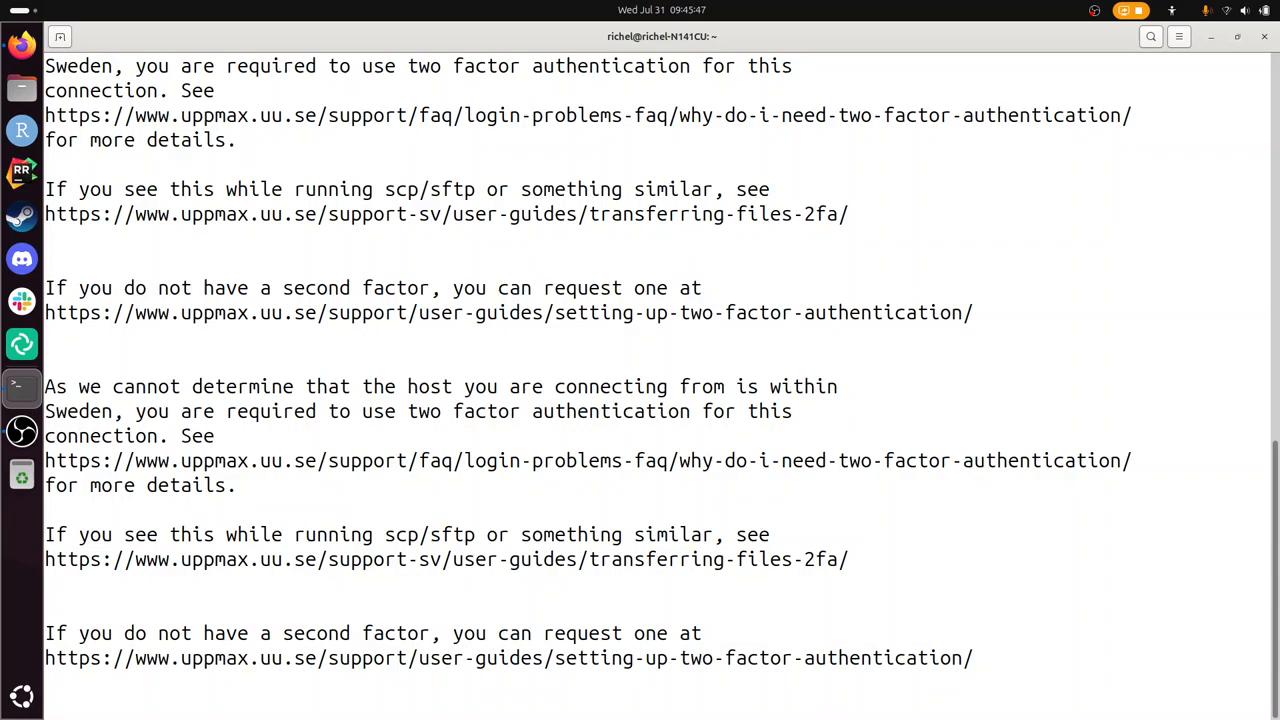
scroll("down", 3)
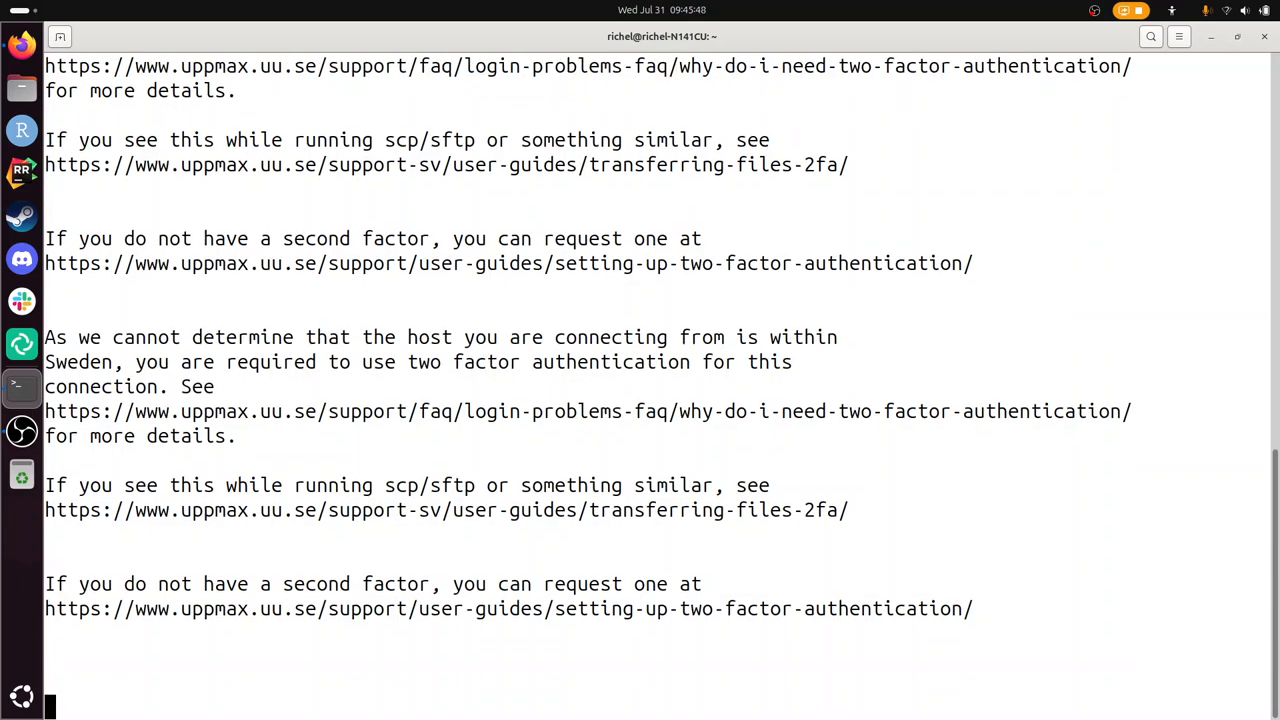